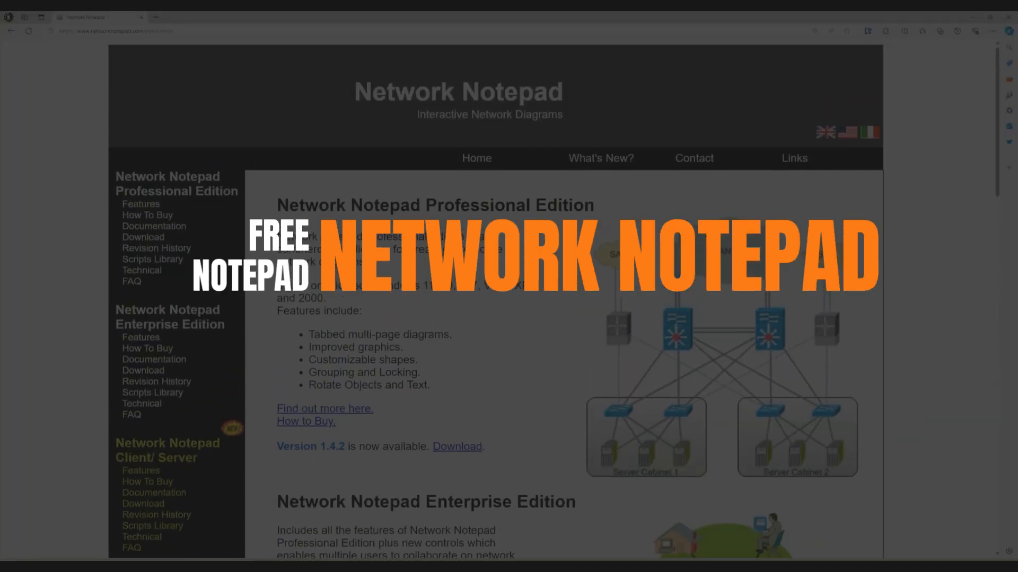
- Browse the page and go to the Scripts Library of ready-made script objects
scroll("down", 3)
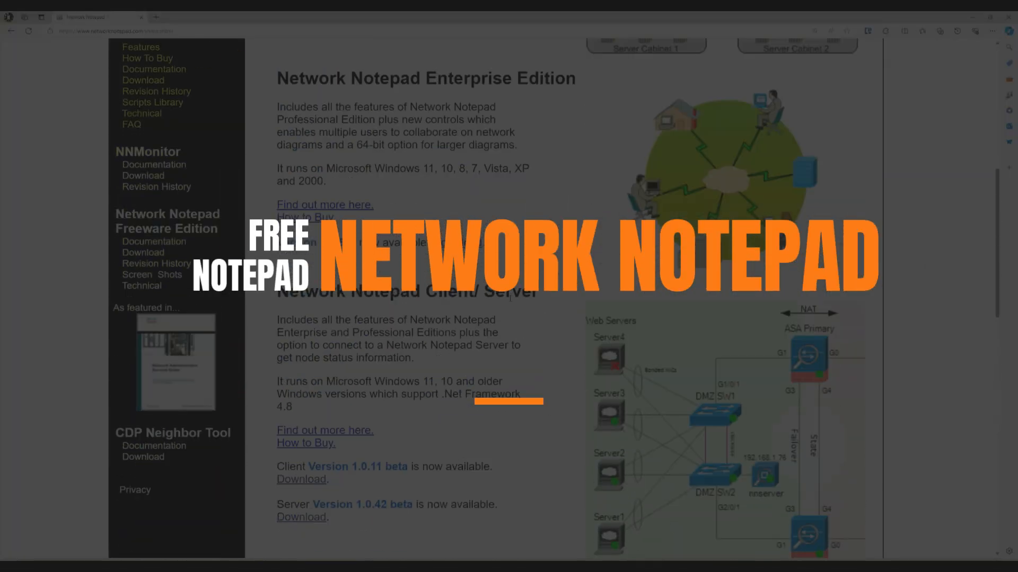
scroll("down", 3)
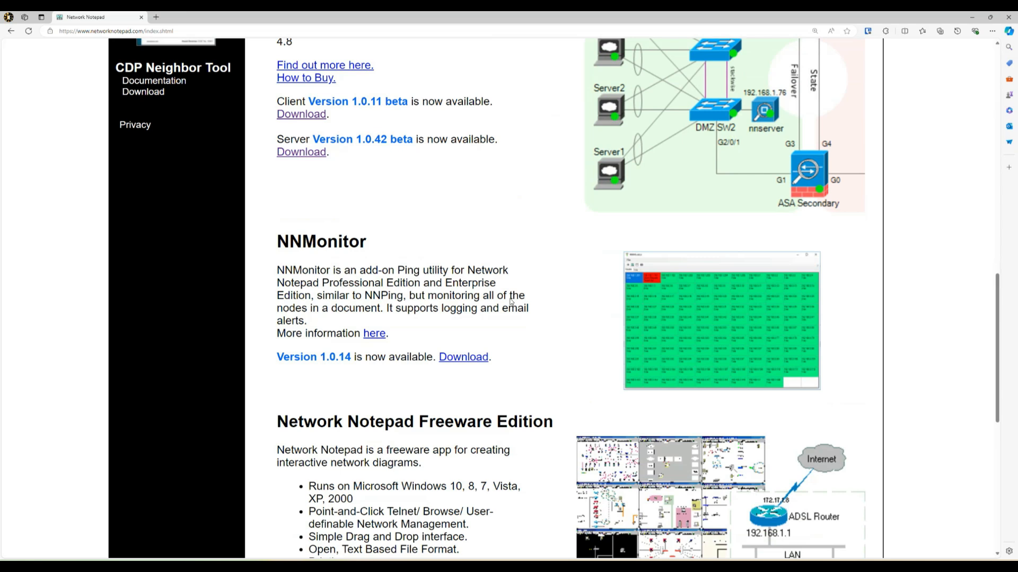
scroll("down", 3)
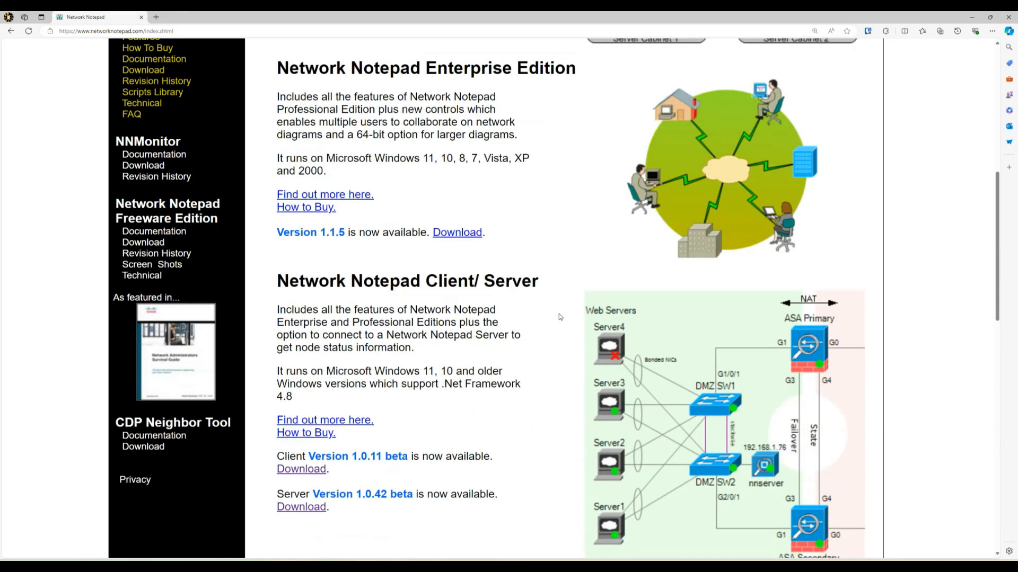
scroll("up", 3)
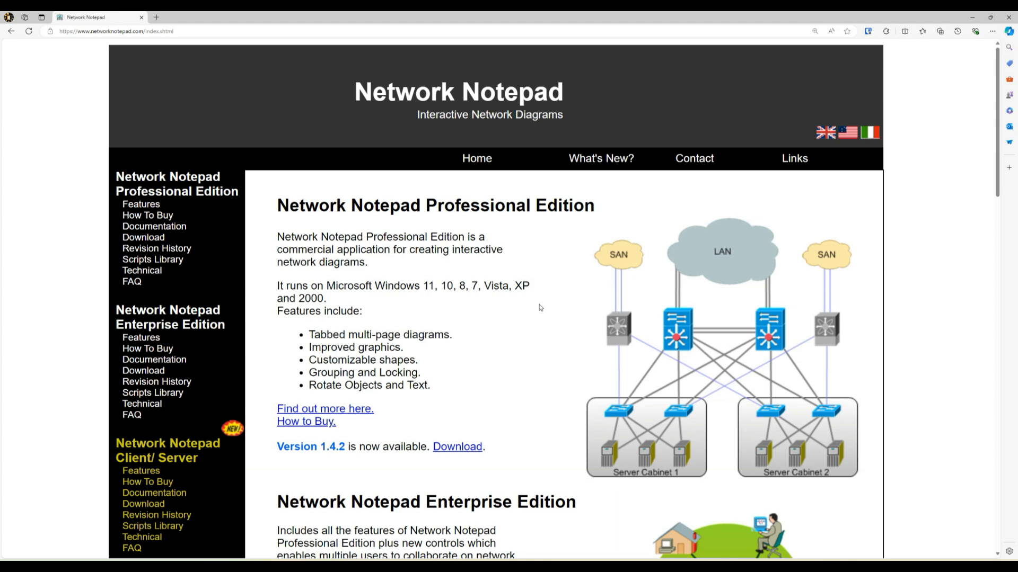
left_click(152, 259)
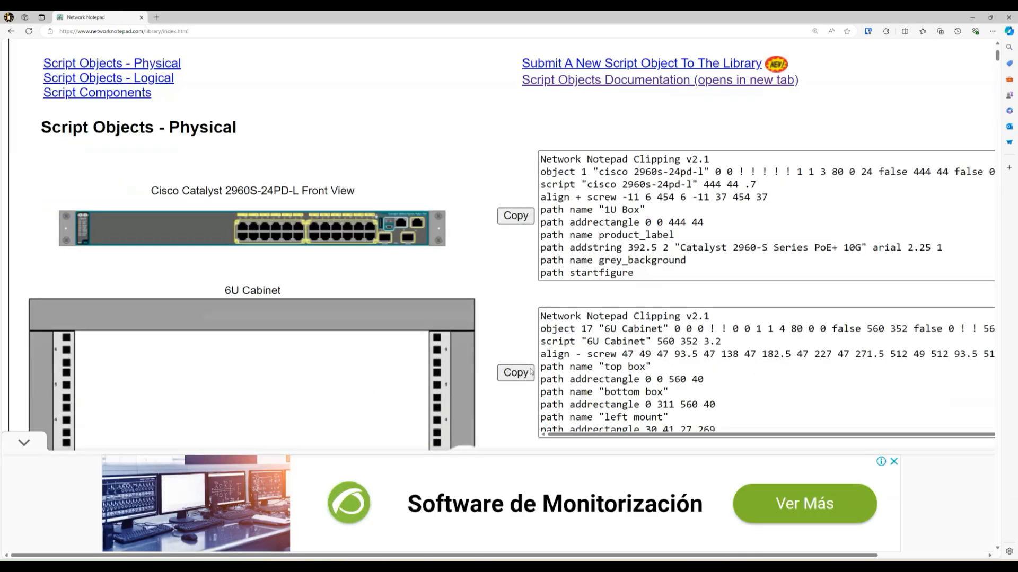
- Scroll through the Physical script objects list down to the Logical section
scroll("down", 3)
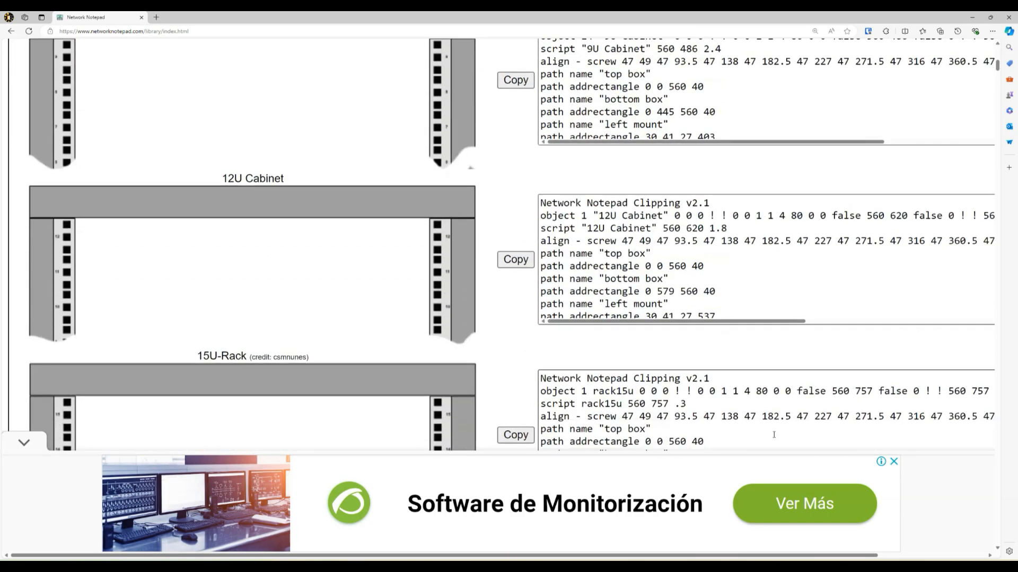
scroll("down", 3)
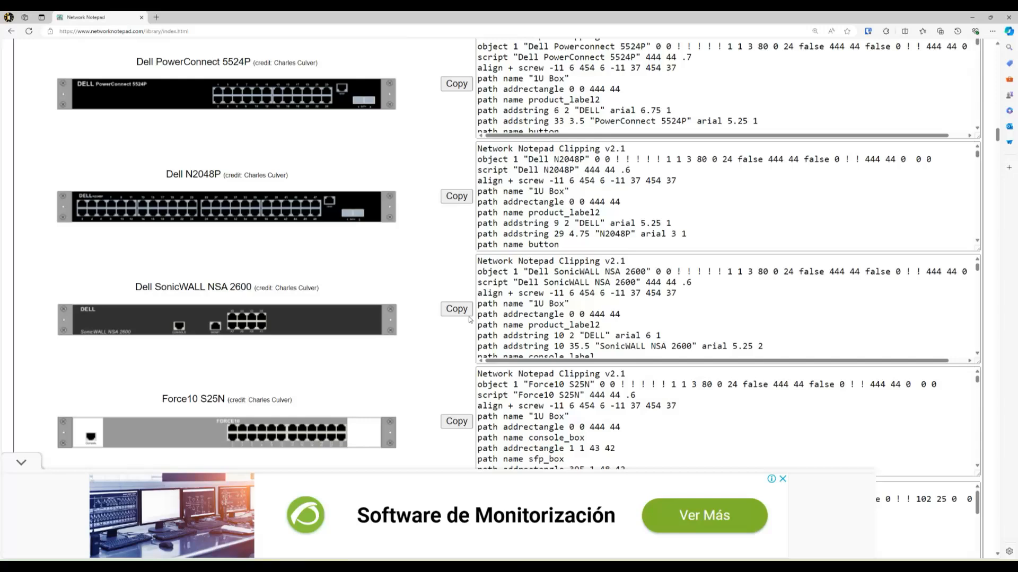
scroll("down", 3)
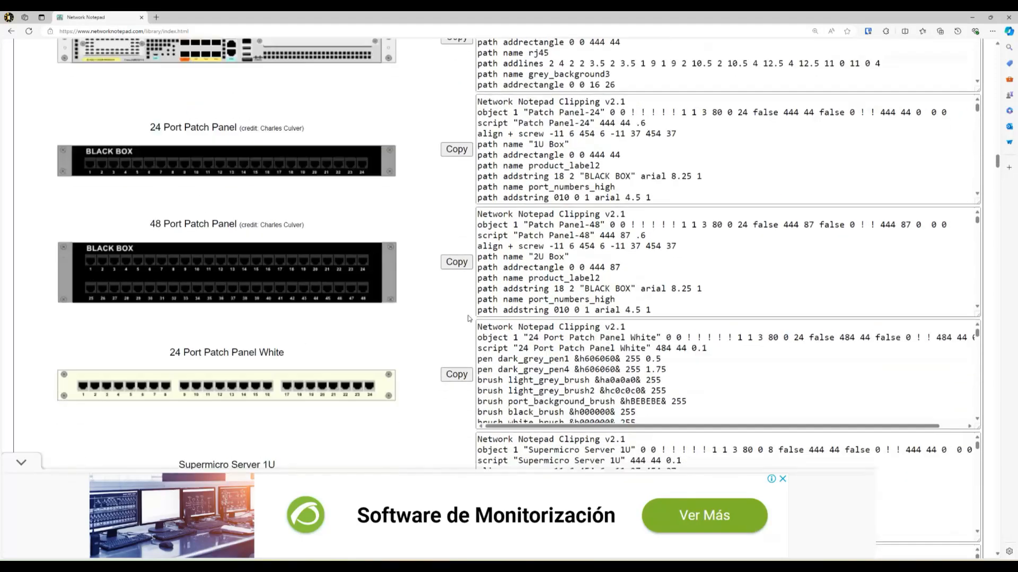
scroll("down", 3)
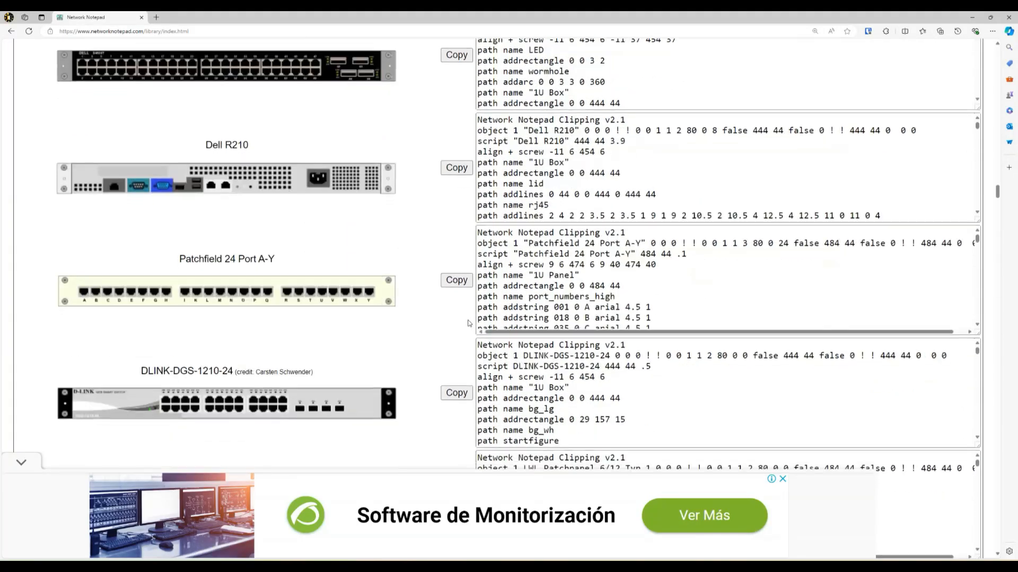
scroll("down", 3)
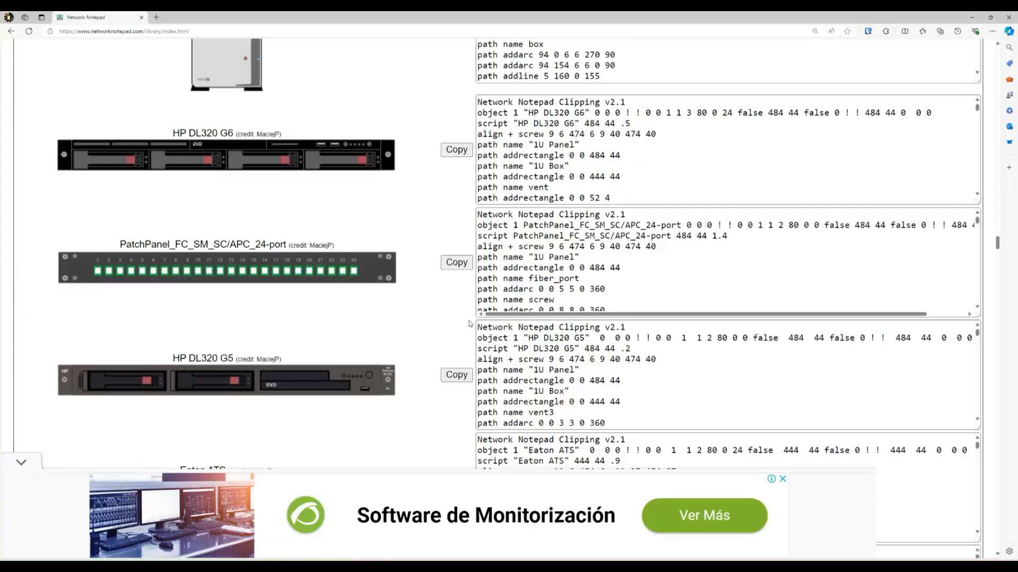
scroll("down", 3)
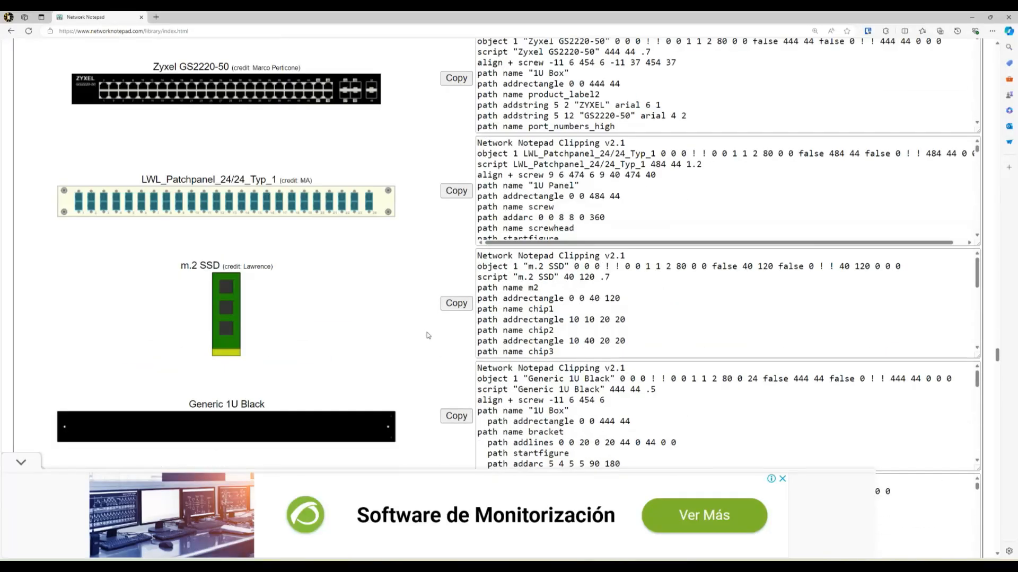
scroll("down", 3)
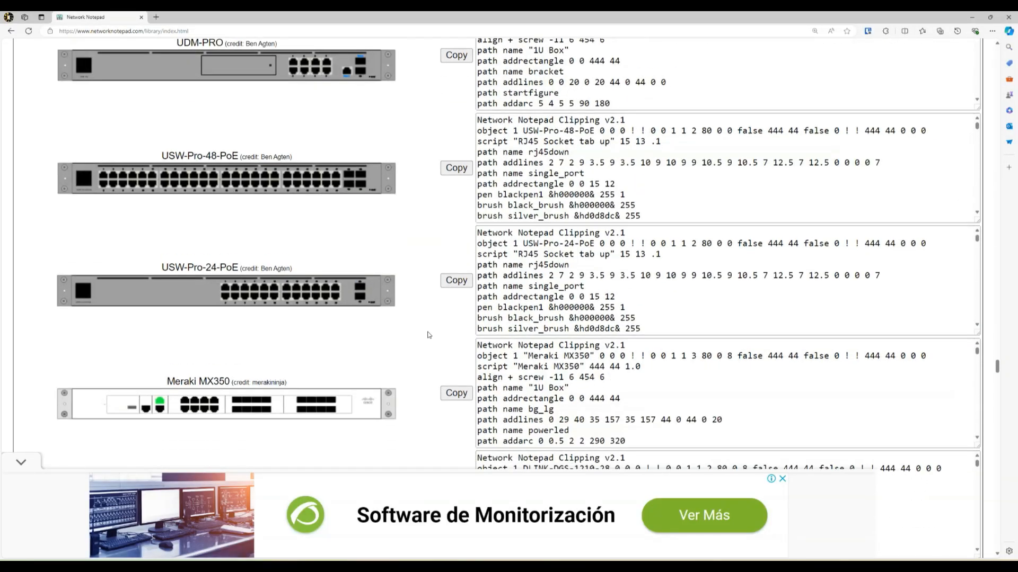
scroll("down", 3)
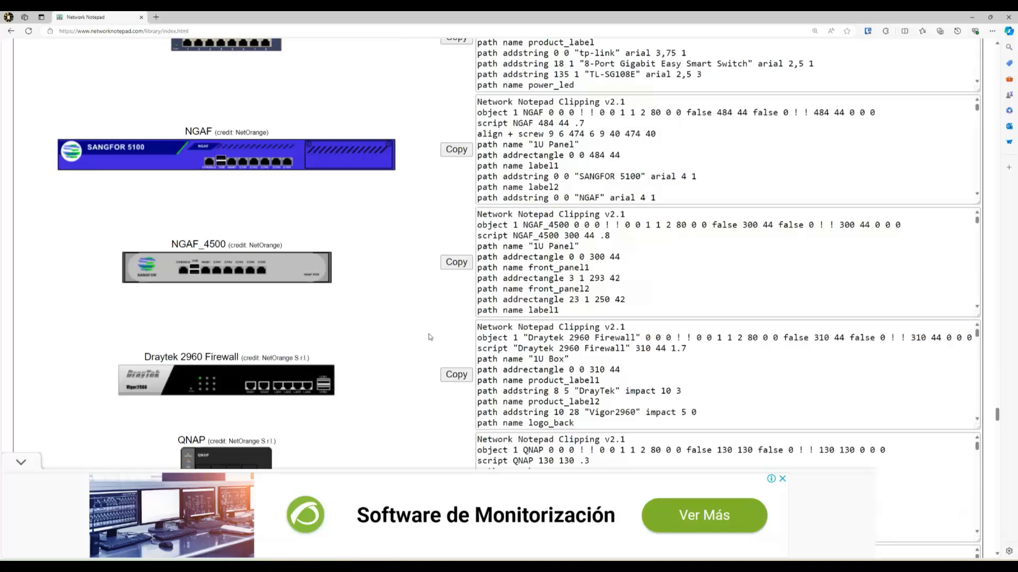
scroll("down", 3)
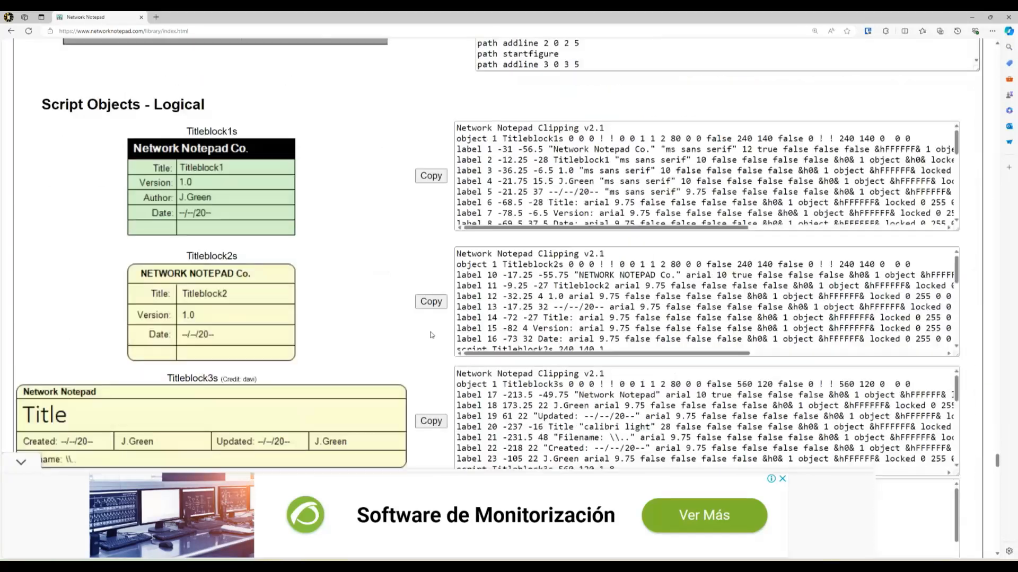
scroll("down", 3)
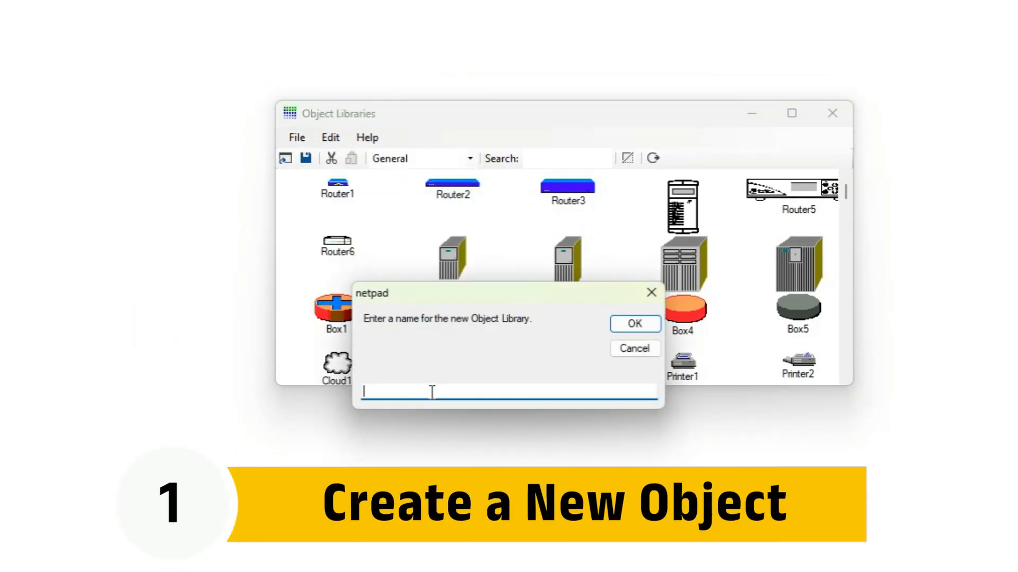
- Create an object library named 'new object' and show the script object's script text
type("new object")
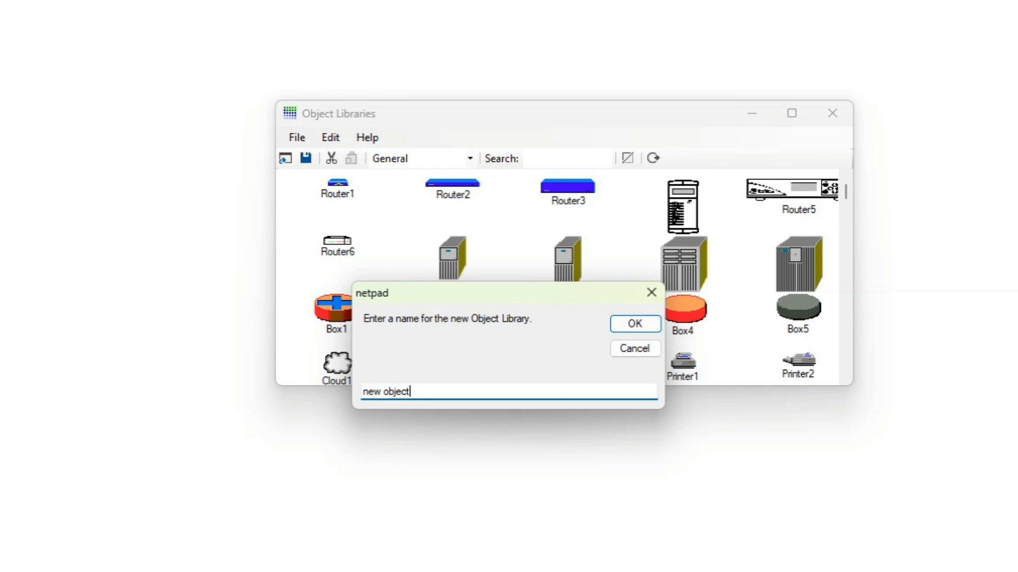
left_click(635, 323)
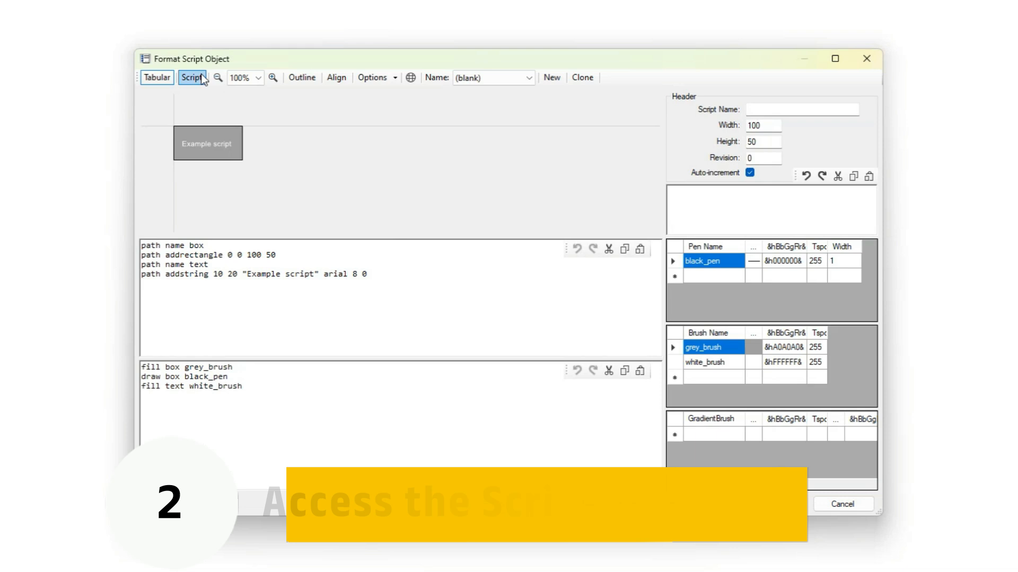
left_click(191, 78)
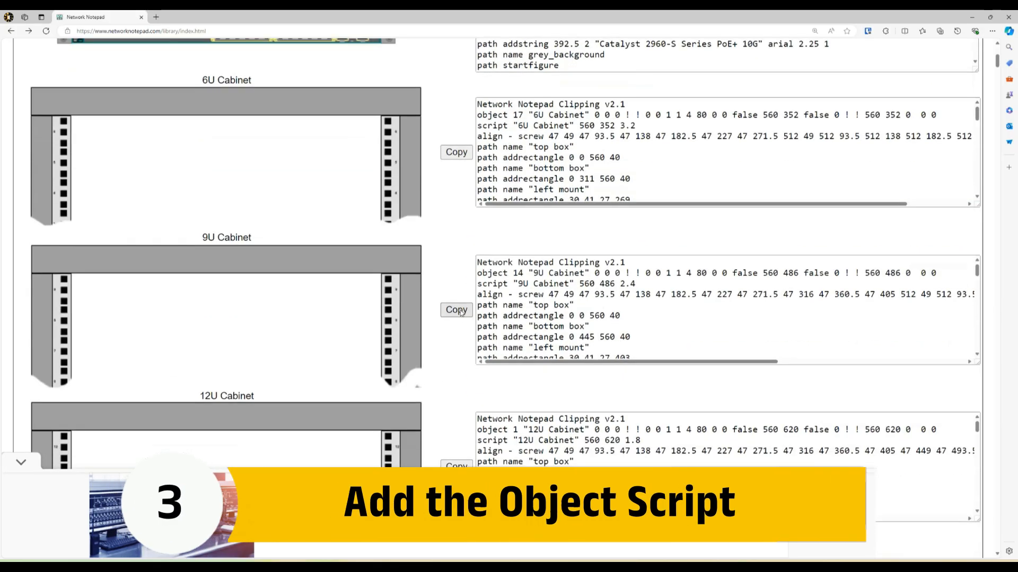
- Scroll the Scripts Library down to the 6U, 9U and 12U cabinet scripts
scroll("down", 3)
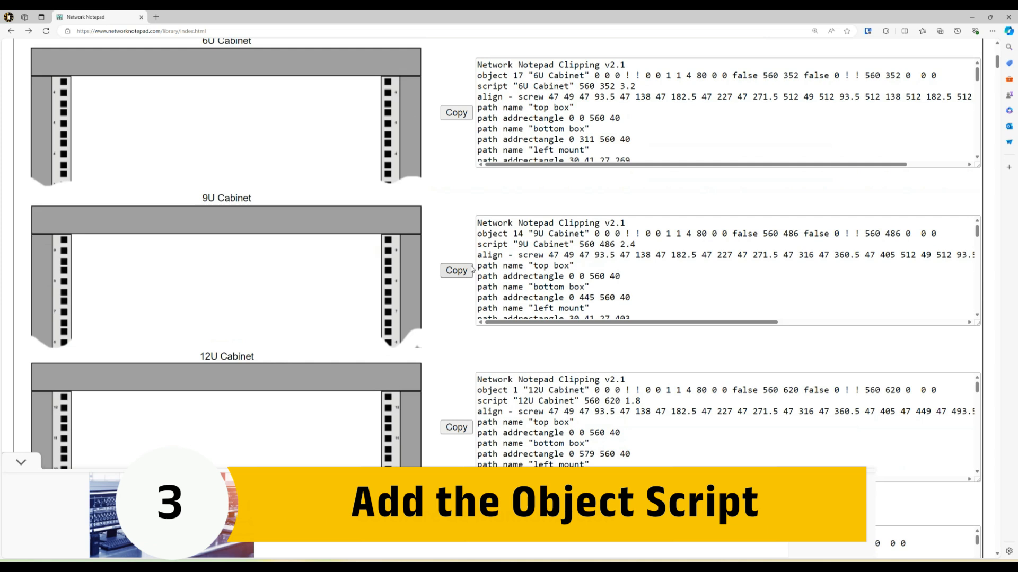
scroll("down", 3)
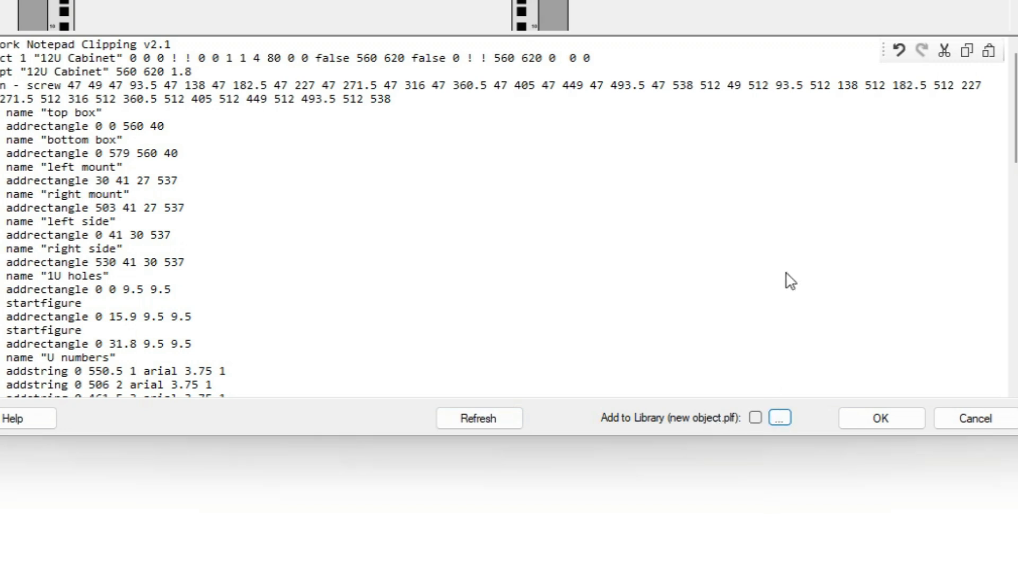
mouse_move(772, 432)
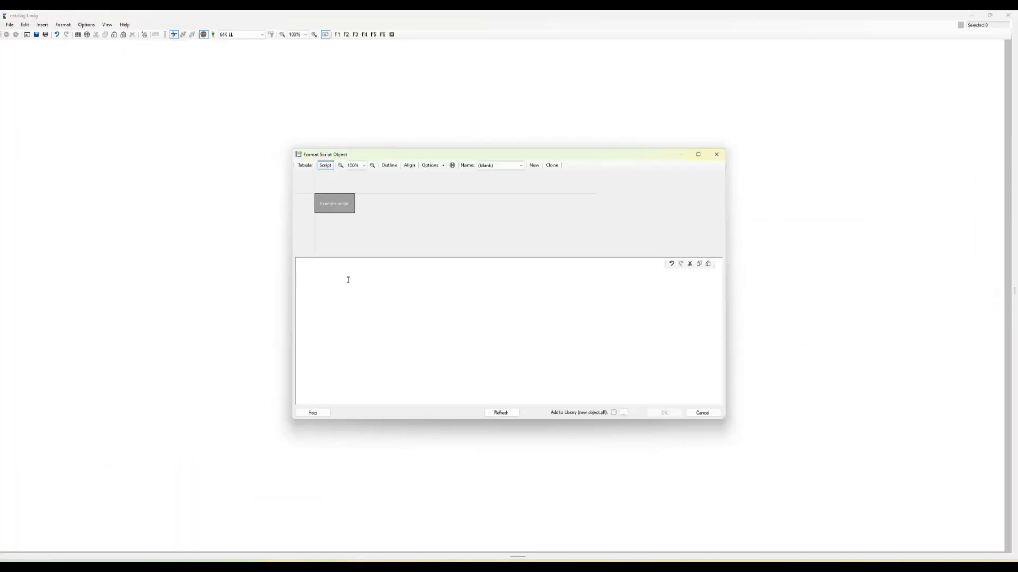
- Insert the server and patch panel scripts and move the Dell EMC server below the Black Box patch panel
left_click(702, 412)
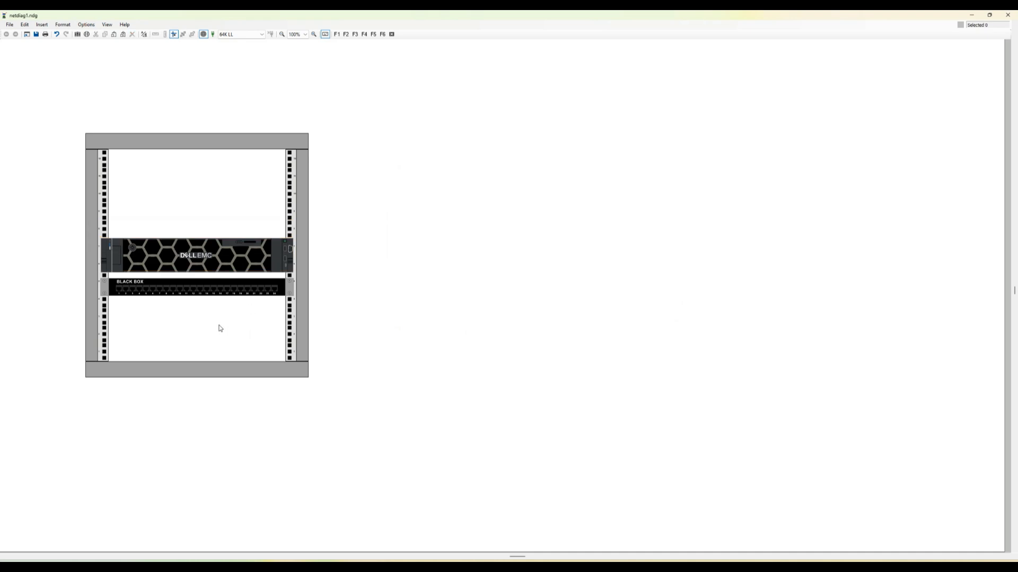
left_click_drag(195, 255, 195, 328)
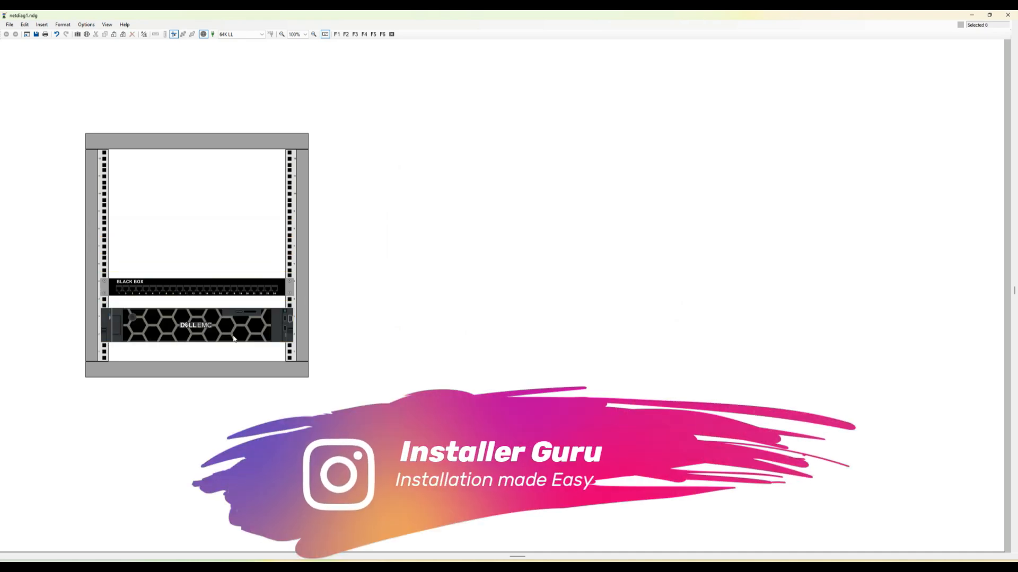